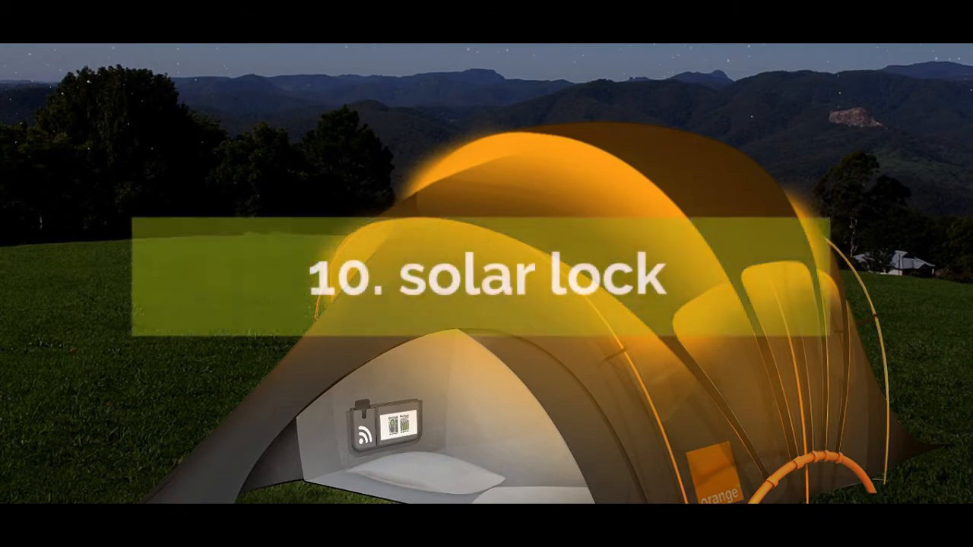
click(487, 275)
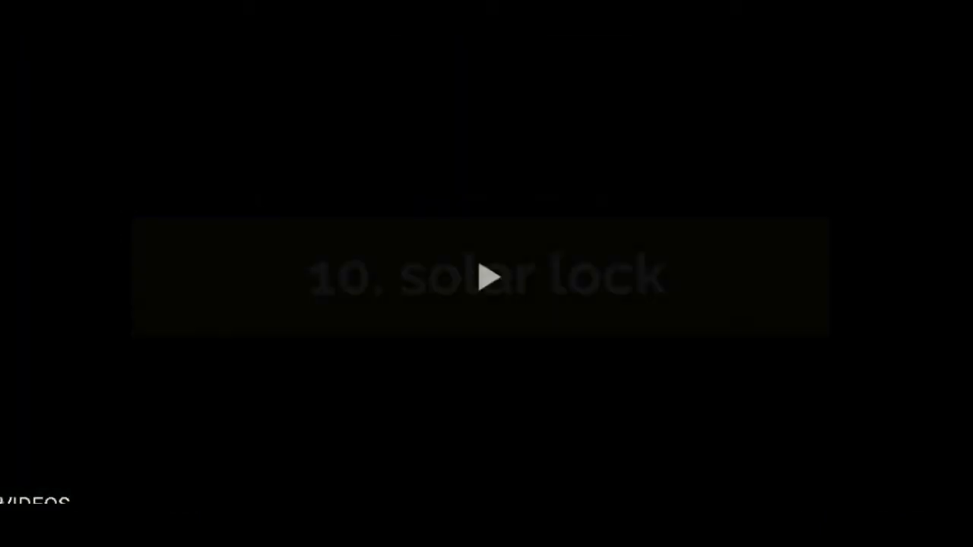
click(486, 277)
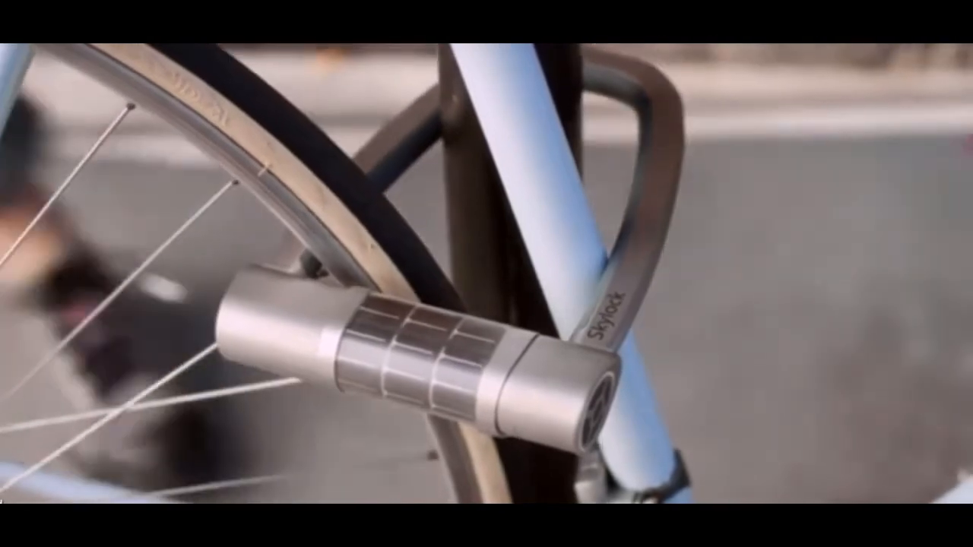